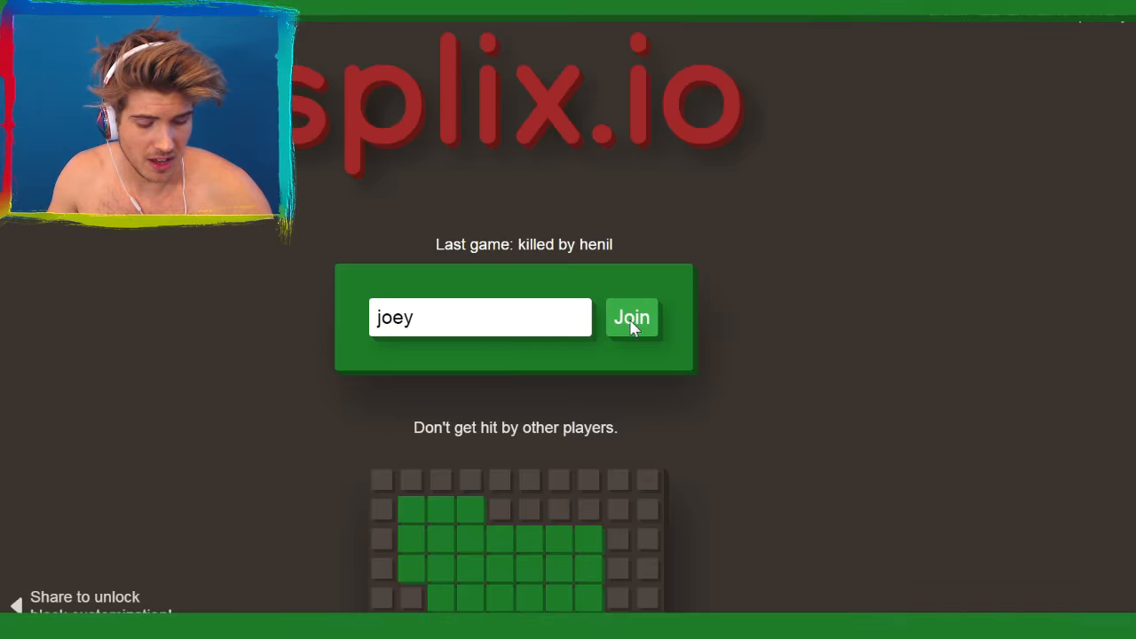
# Join a new splix.io round as joey from the start menu
pyautogui.click(631, 317)
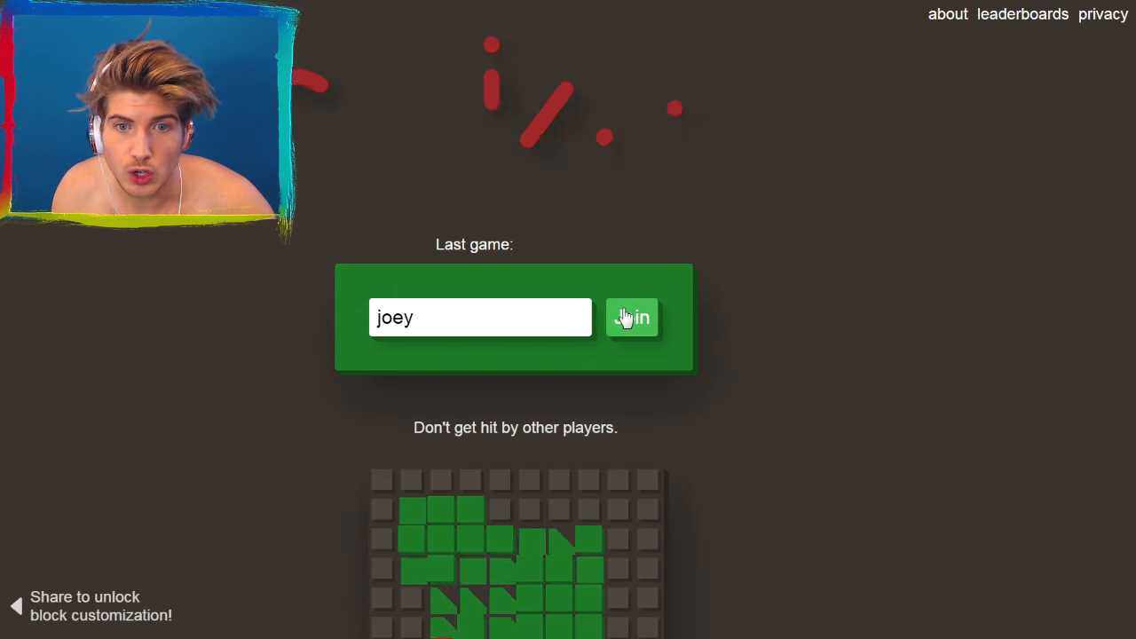
pyautogui.click(632, 317)
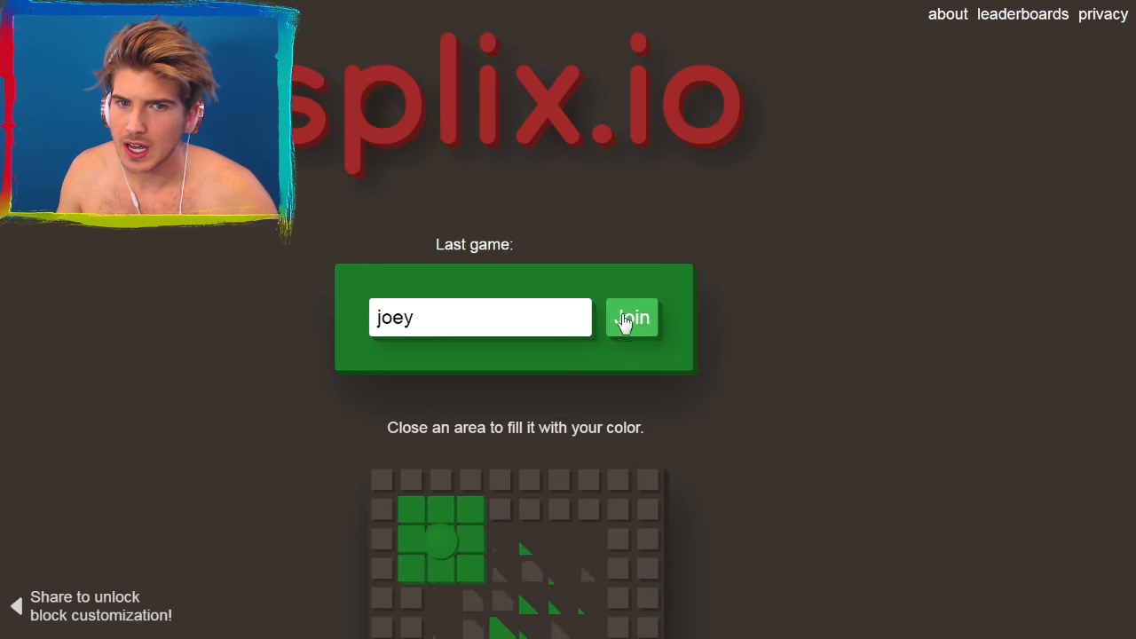
# Rejoin splix.io as joey twice, ending in a live round with a purple territory
pyautogui.click(633, 317)
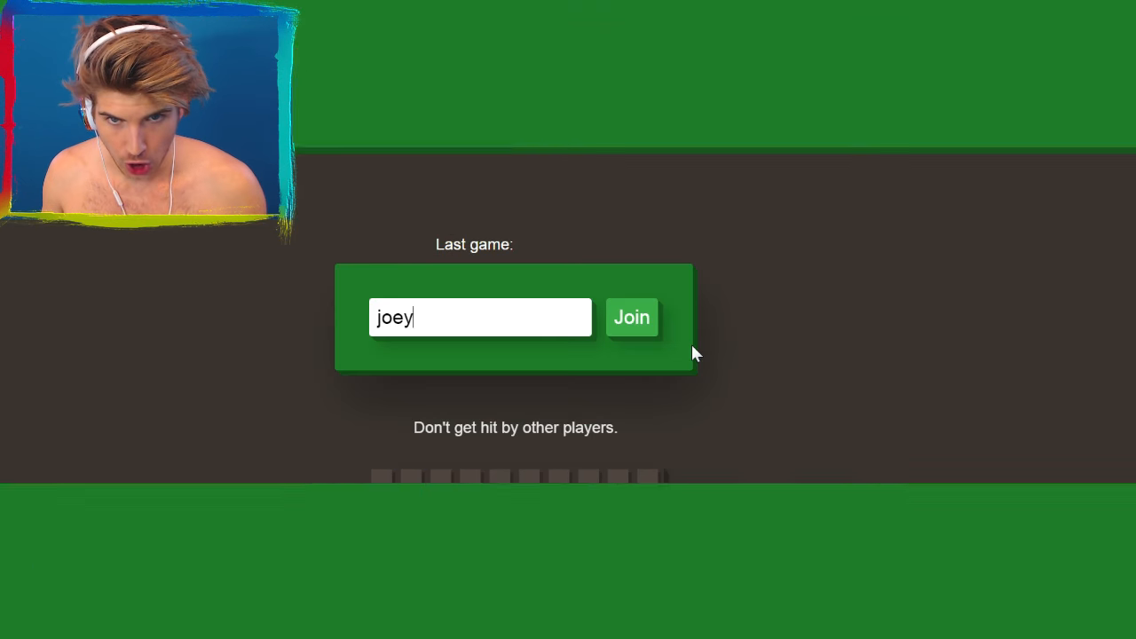
pyautogui.click(631, 317)
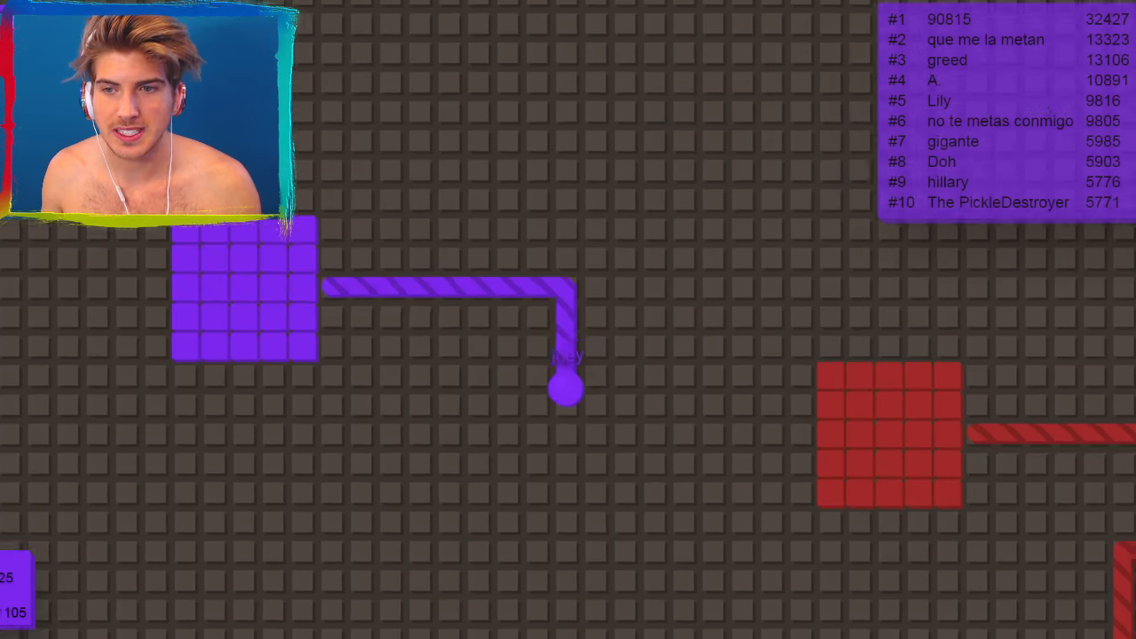